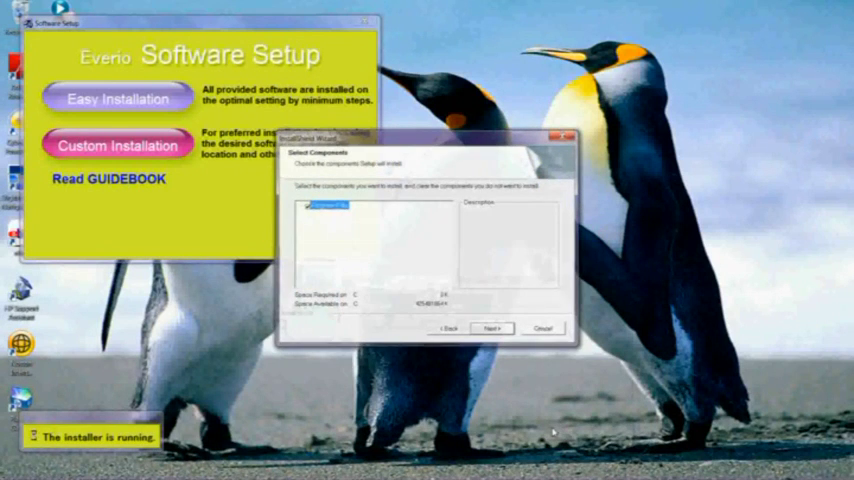
# Step: Complete the Digital Photo Navigator maintenance wizard, keeping the selected components
pyautogui.click(490, 328)
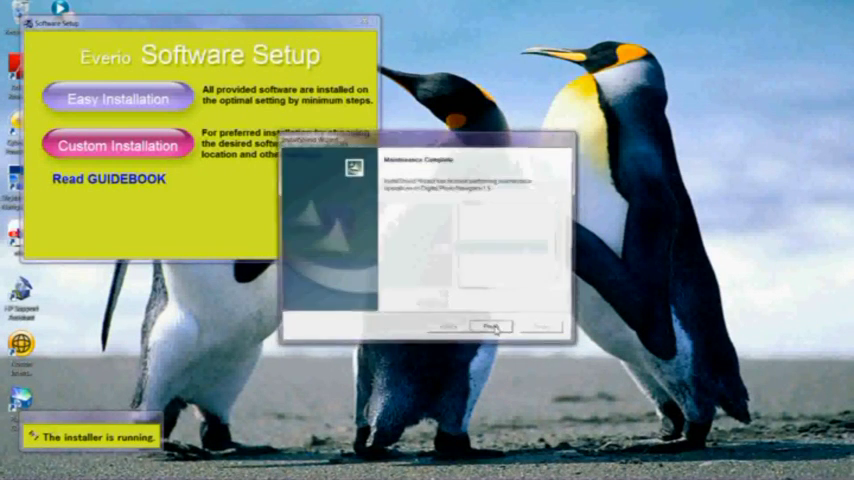
pyautogui.click(491, 327)
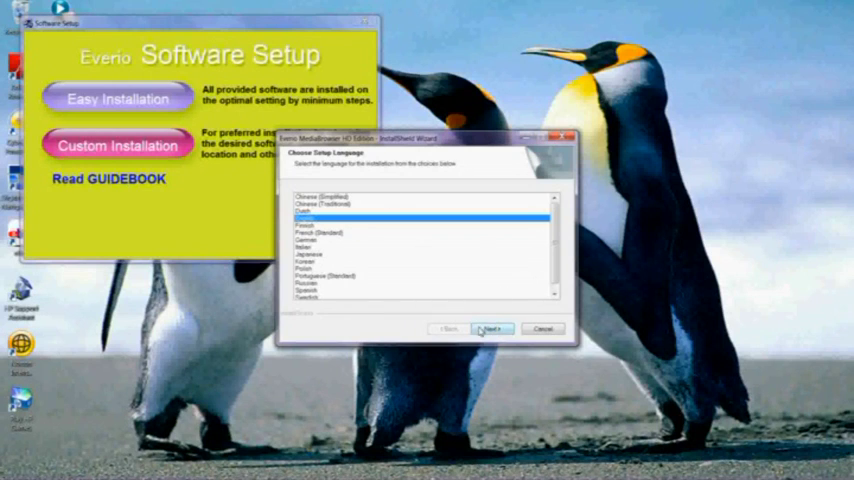
# Step: Keep English as the MediaBrowser HD setup language and continue
pyautogui.click(490, 329)
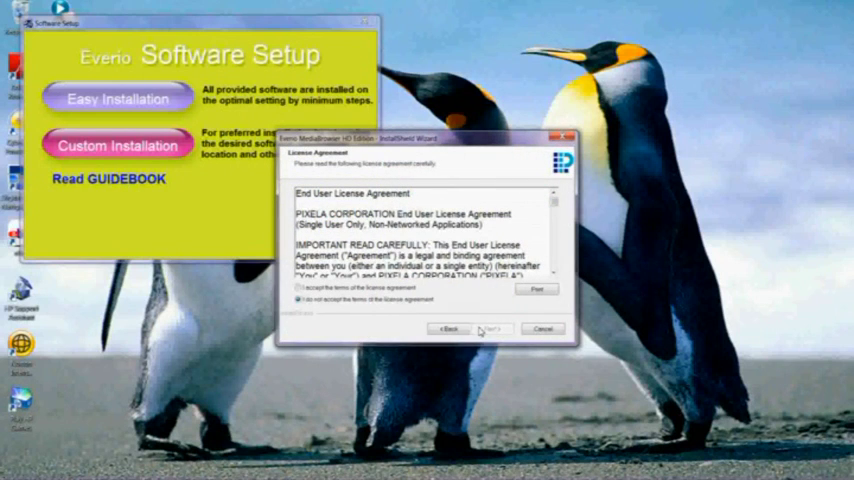
# Step: Accept the MediaBrowser HD license terms and run the installation
pyautogui.click(299, 288)
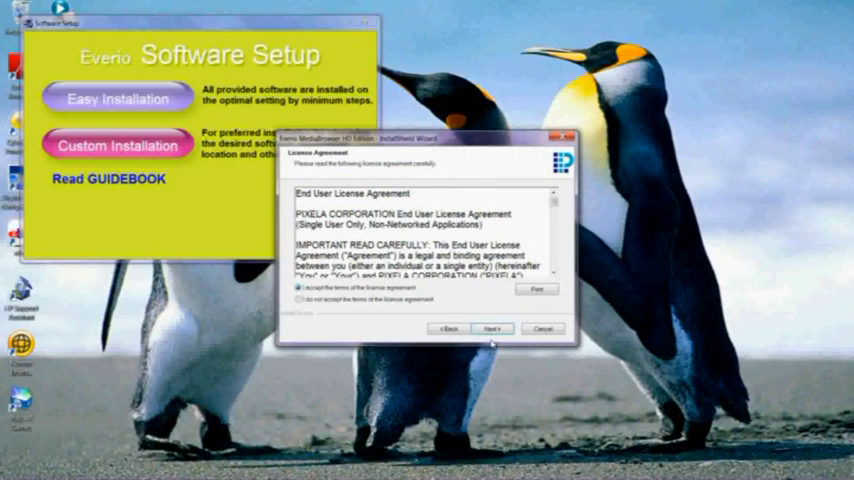
pyautogui.click(490, 328)
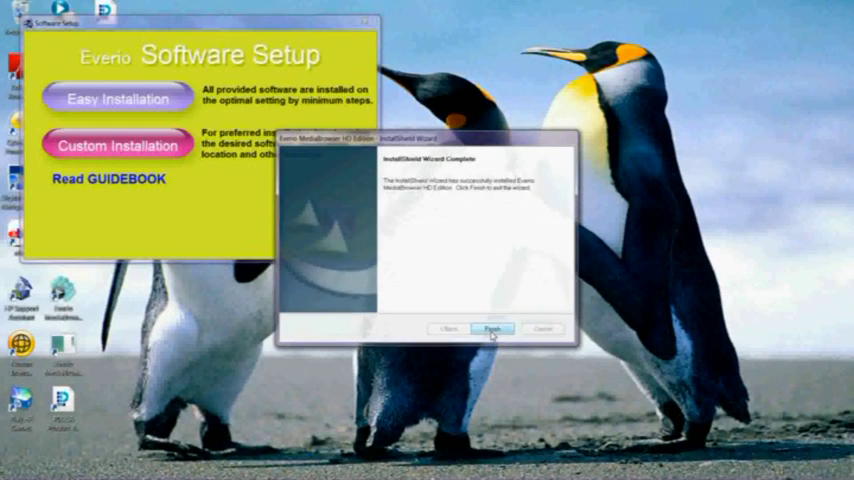
# Step: Finish the InstallShield wizard and quit the Everio Software Setup launcher
pyautogui.click(492, 328)
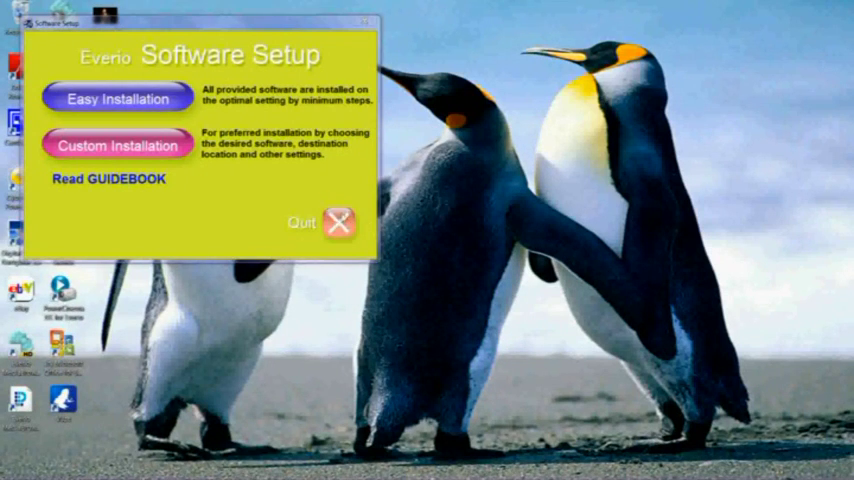
pyautogui.click(320, 223)
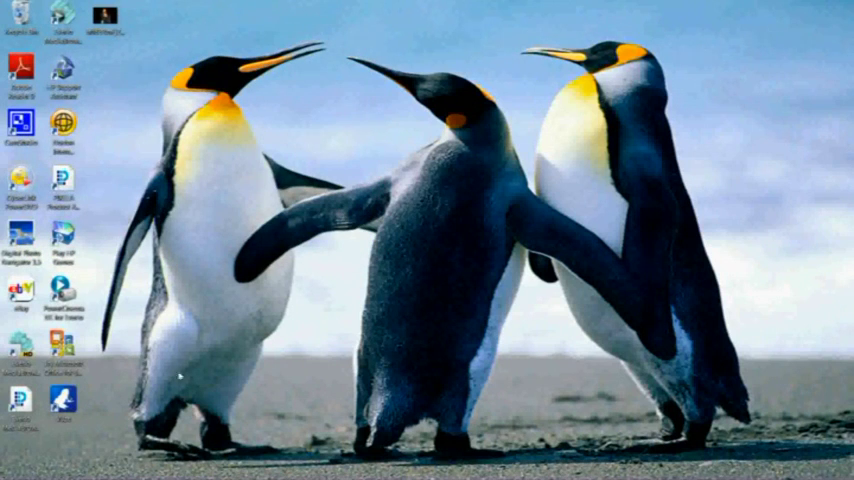